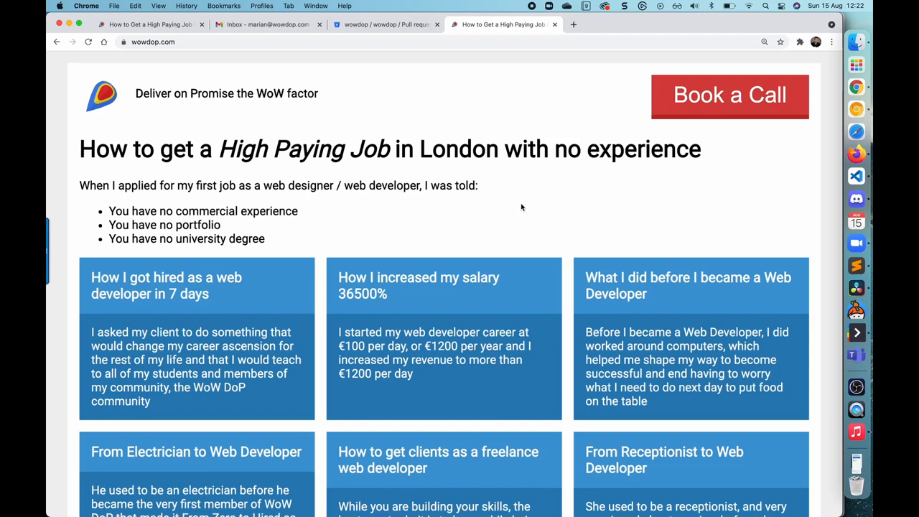
# - Scroll the wowdop.com article down toward the footer link cards
pyautogui.scroll(-3)
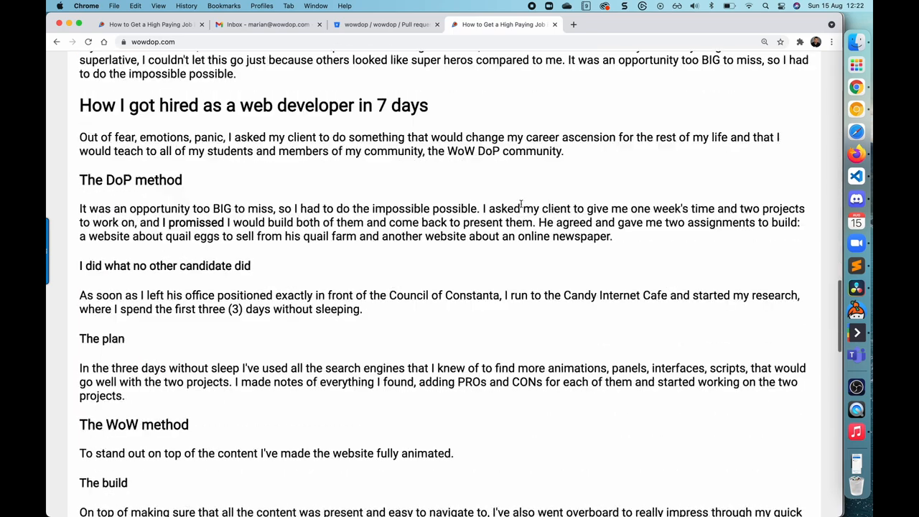
pyautogui.scroll(-3)
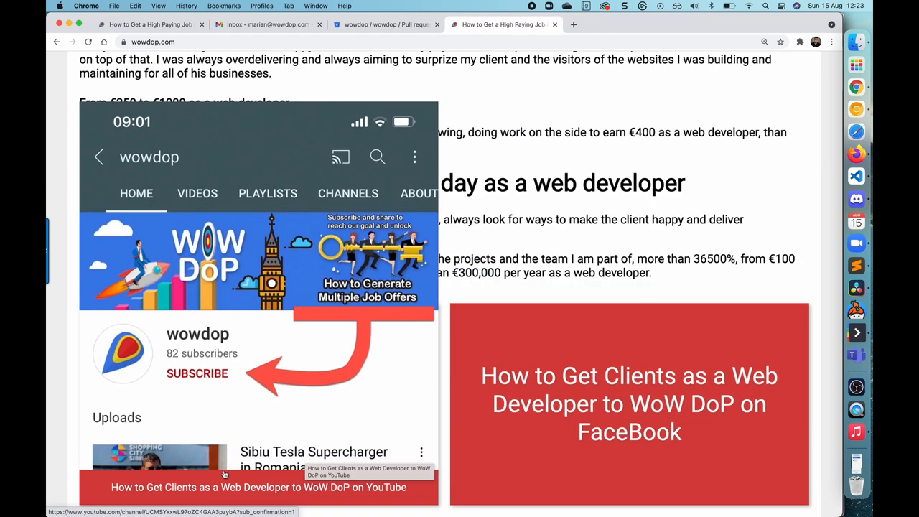
pyautogui.moveTo(325, 496)
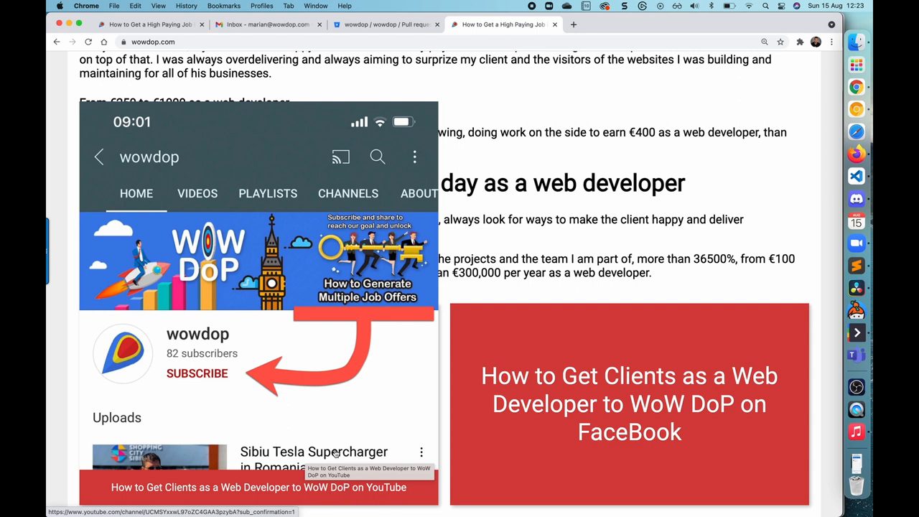
pyautogui.moveTo(331, 342)
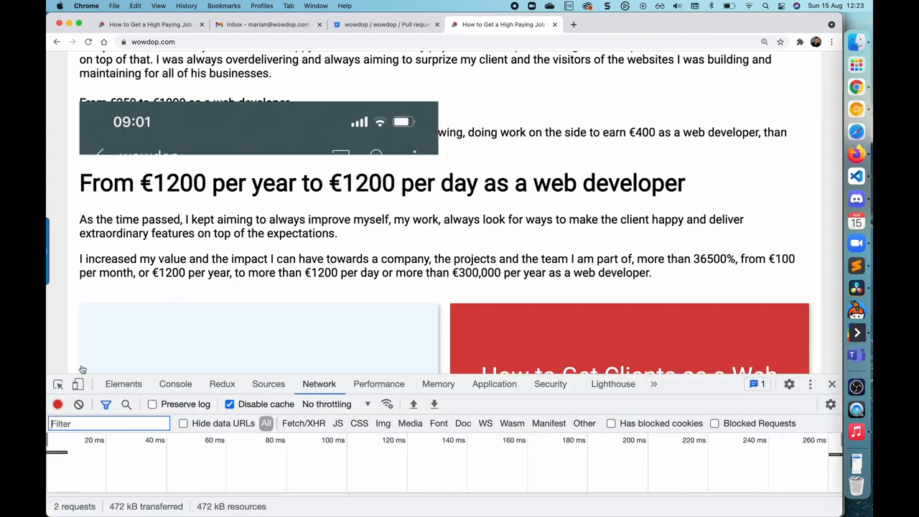
# - Emulate a Galaxy S5 and bring the stacked YouTube and Facebook cards into view
pyautogui.click(78, 383)
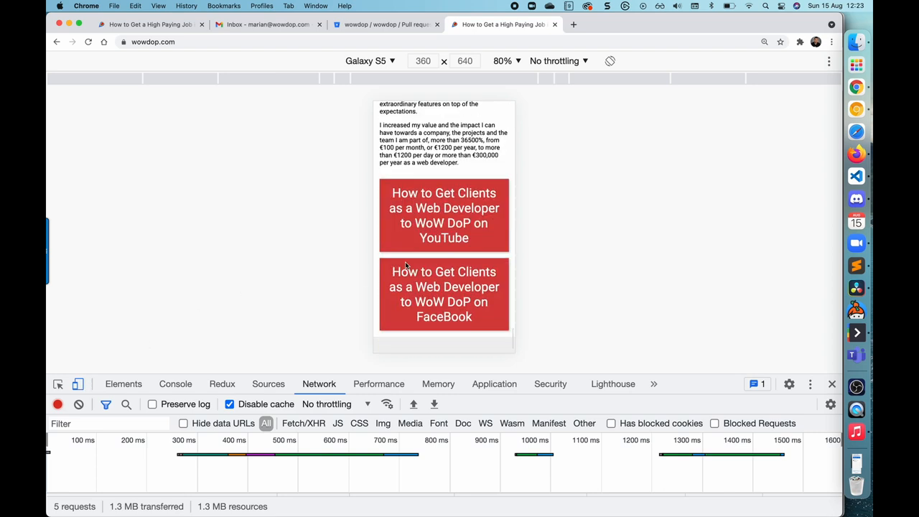
pyautogui.scroll(3)
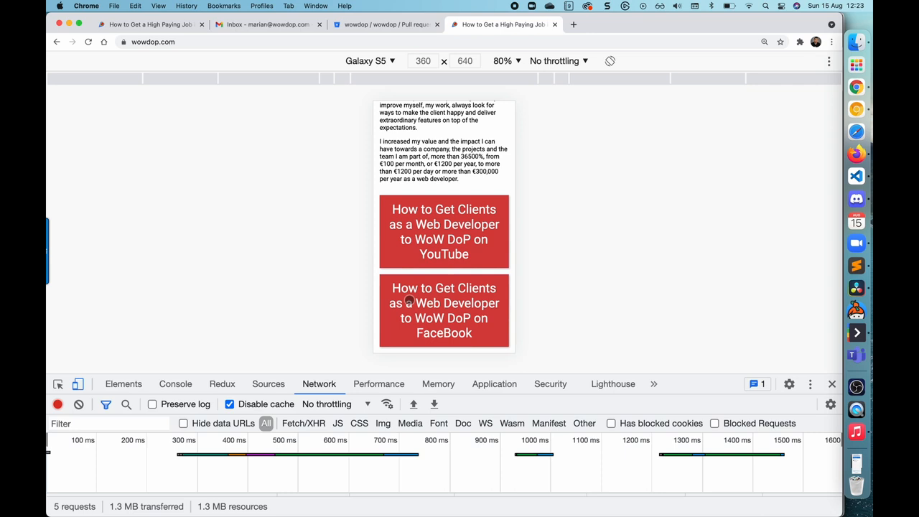
pyautogui.moveTo(316, 106)
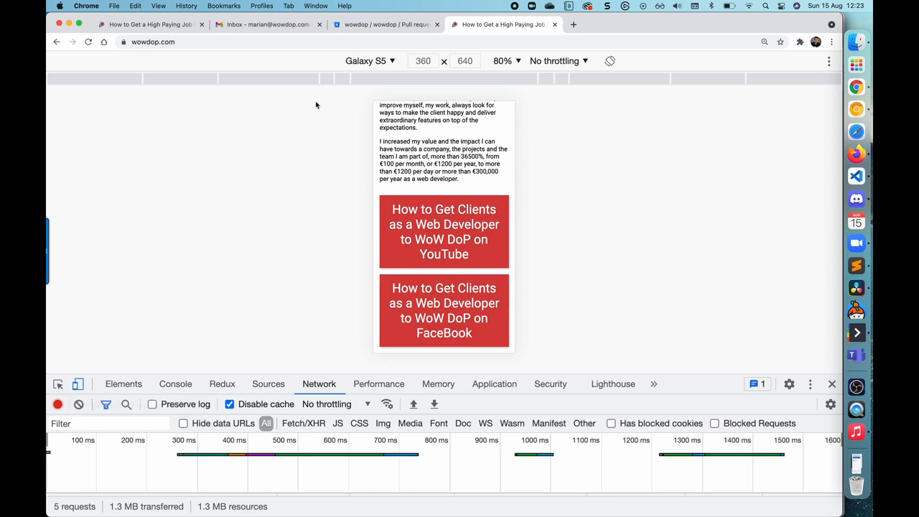
# - Choose another device from the emulation list, then return the page to desktop width
pyautogui.click(371, 60)
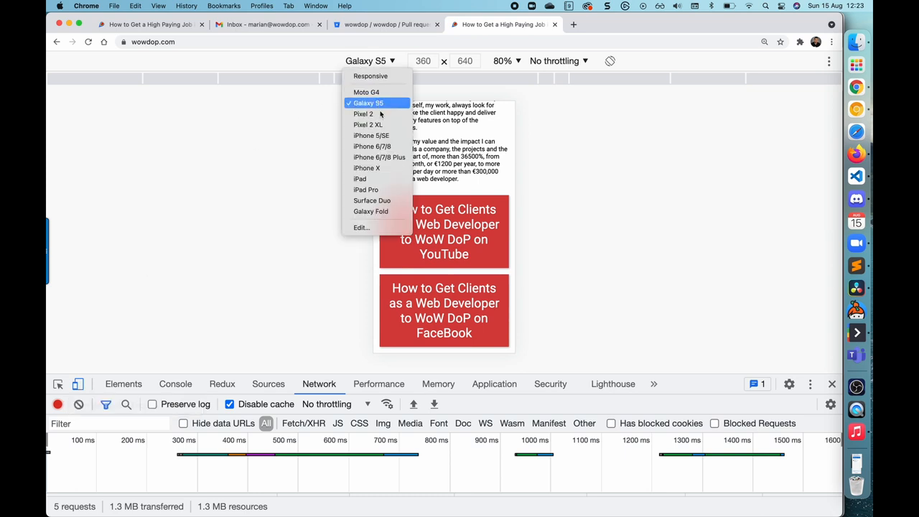
pyautogui.click(364, 190)
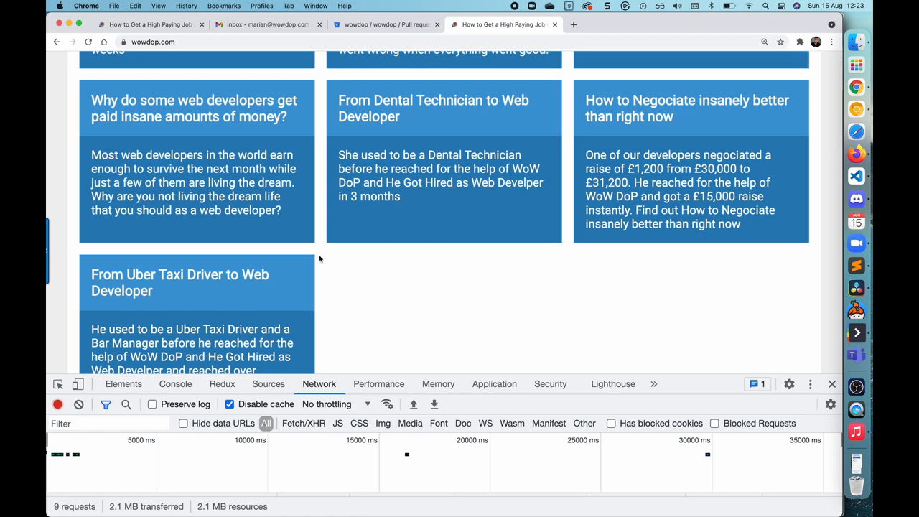
pyautogui.scroll(-3)
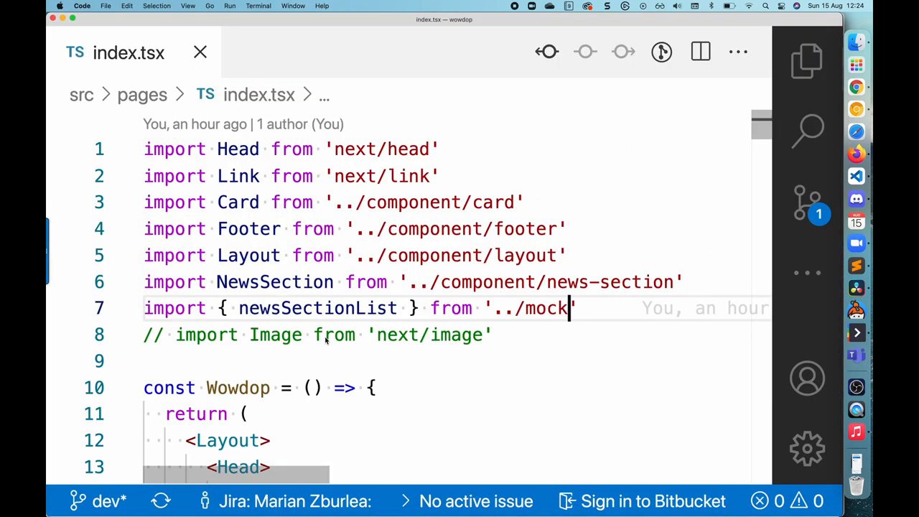
# - Jump from the Footer import in index.tsx to footer.tsx and review its two S.Card links
pyautogui.scroll(-3)
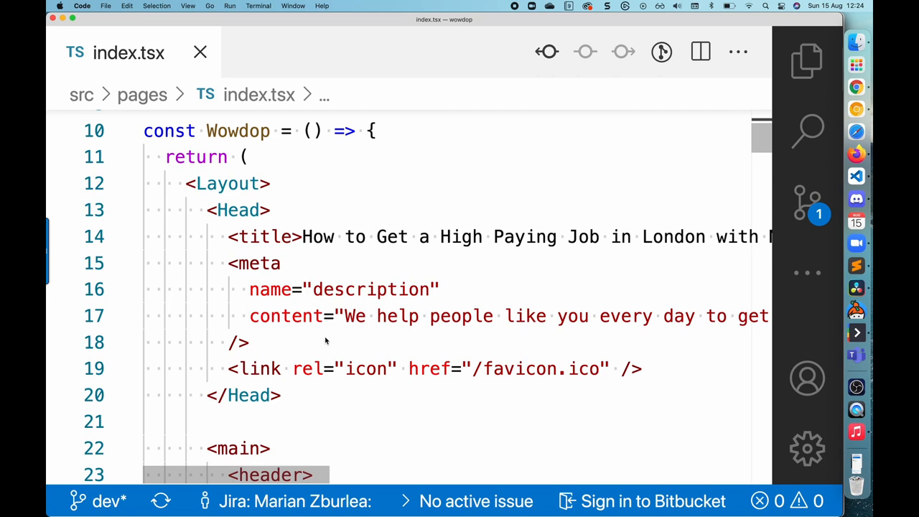
pyautogui.scroll(-3)
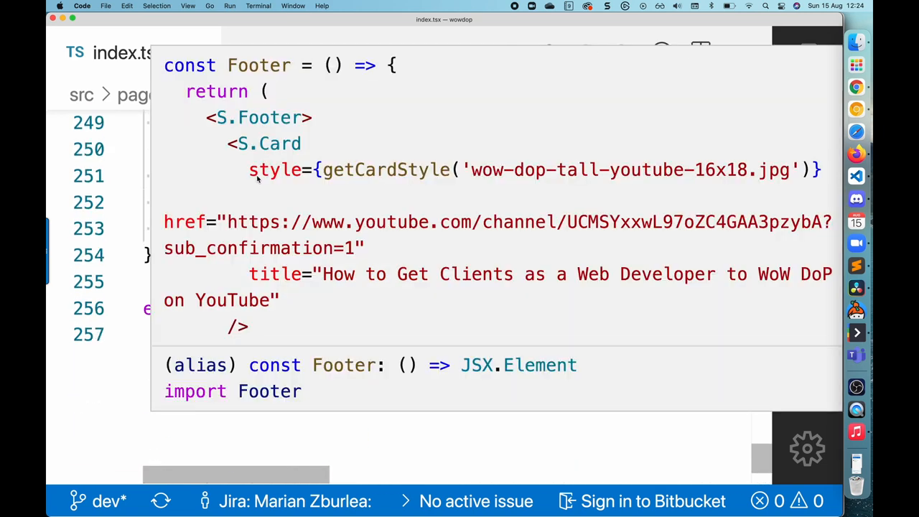
pyautogui.click(259, 169)
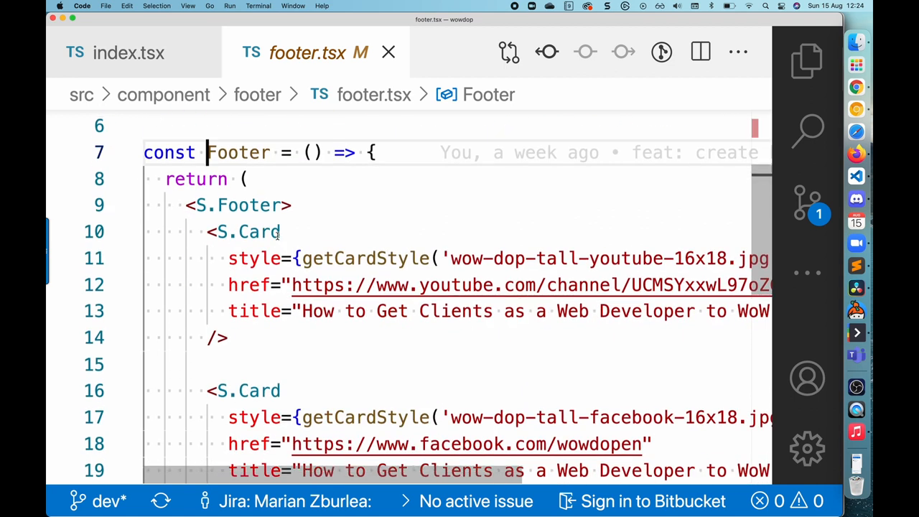
pyautogui.scroll(-3)
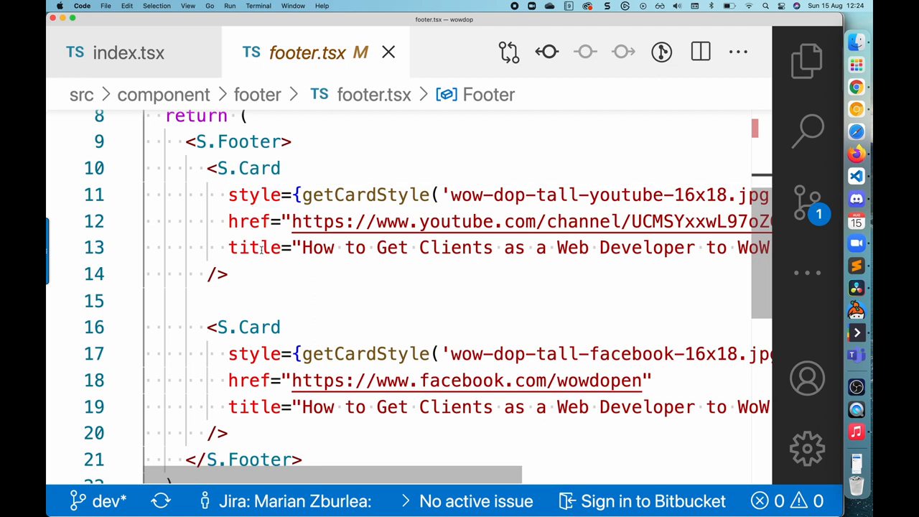
pyautogui.scroll(-3)
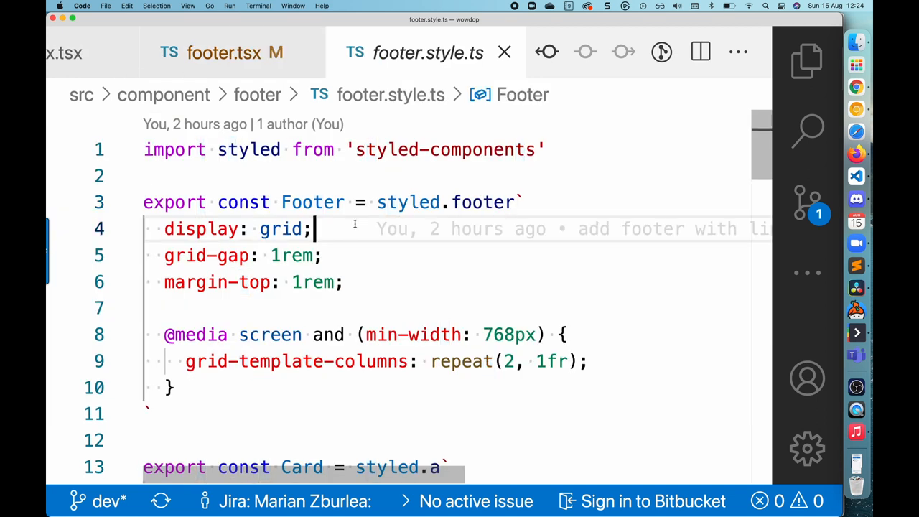
# - Review the Footer grid layout and Card styles in footer.style.ts
pyautogui.scroll(-3)
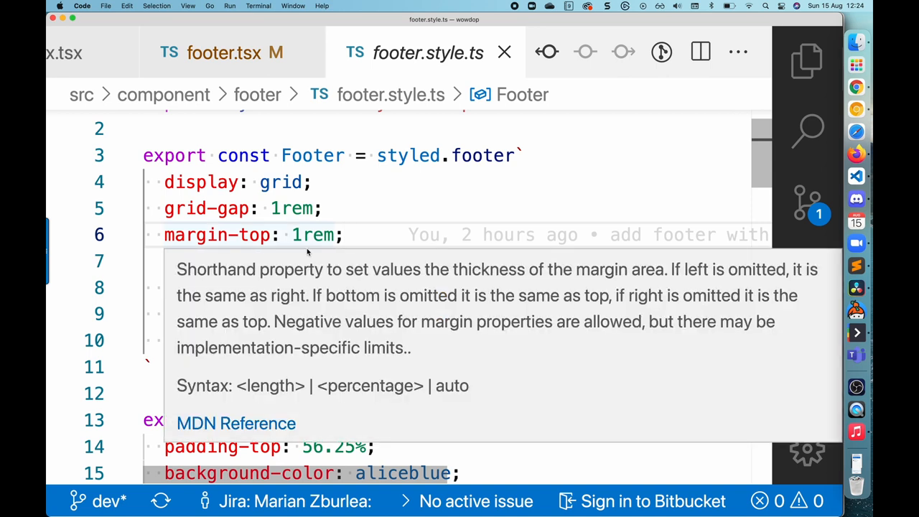
pyautogui.scroll(-3)
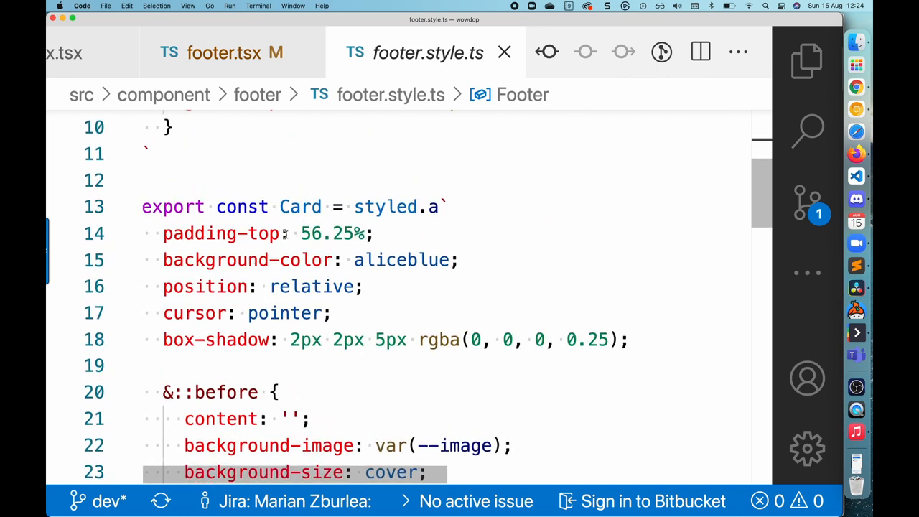
pyautogui.moveTo(221, 233)
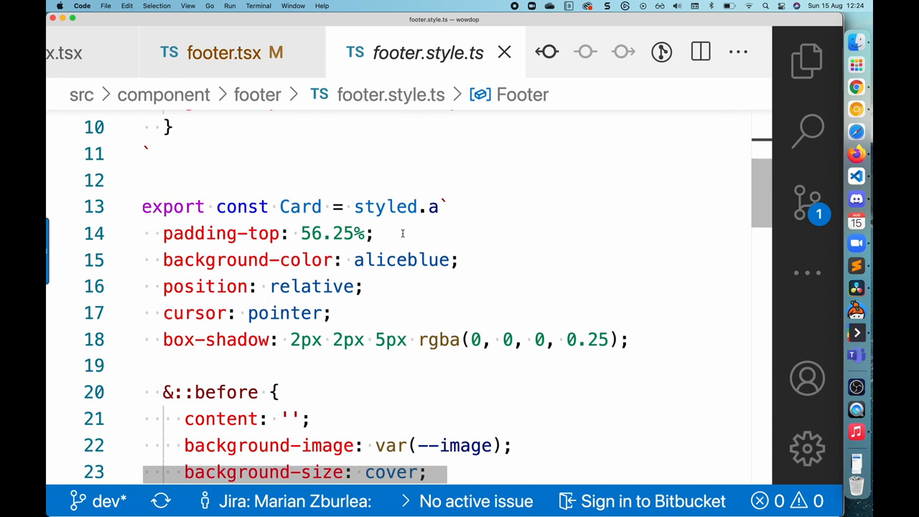
pyautogui.scroll(-3)
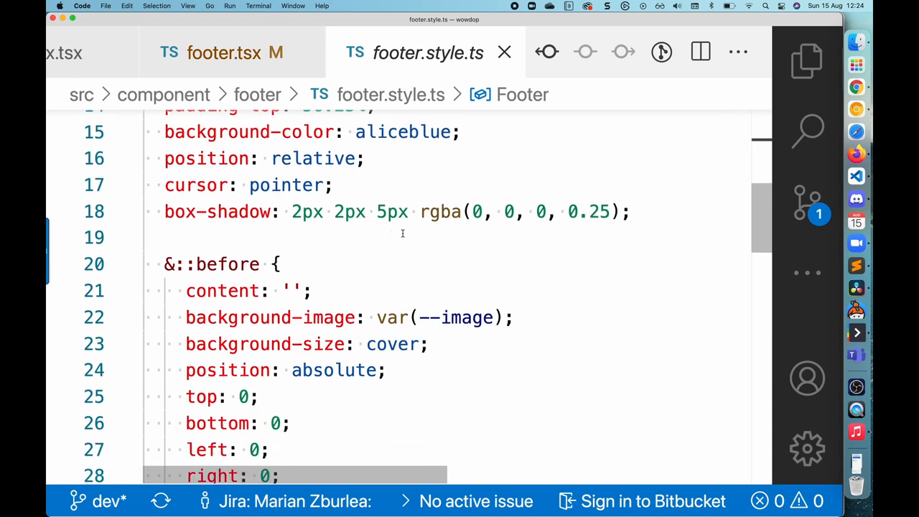
pyautogui.scroll(-3)
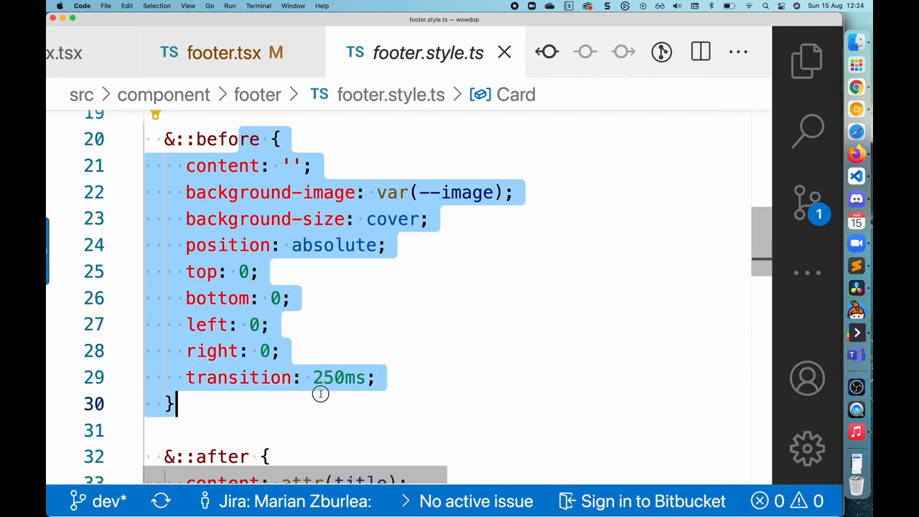
# - Review the Card's ::before and ::after pseudo-element styles
pyautogui.click(425, 193)
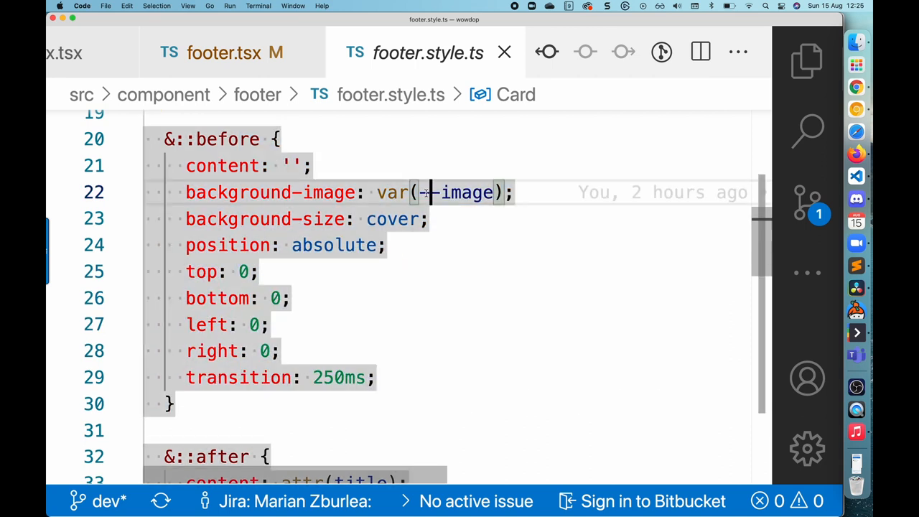
pyautogui.scroll(-3)
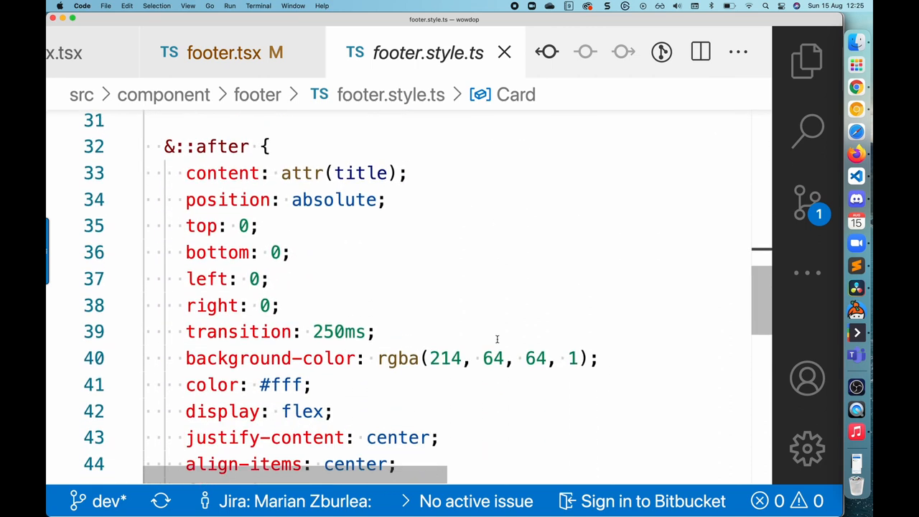
pyautogui.scroll(-3)
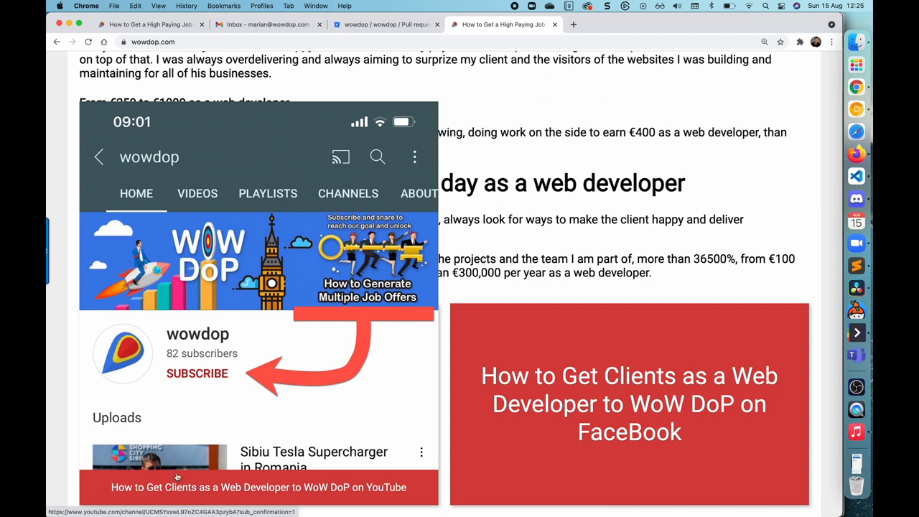
pyautogui.moveTo(403, 490)
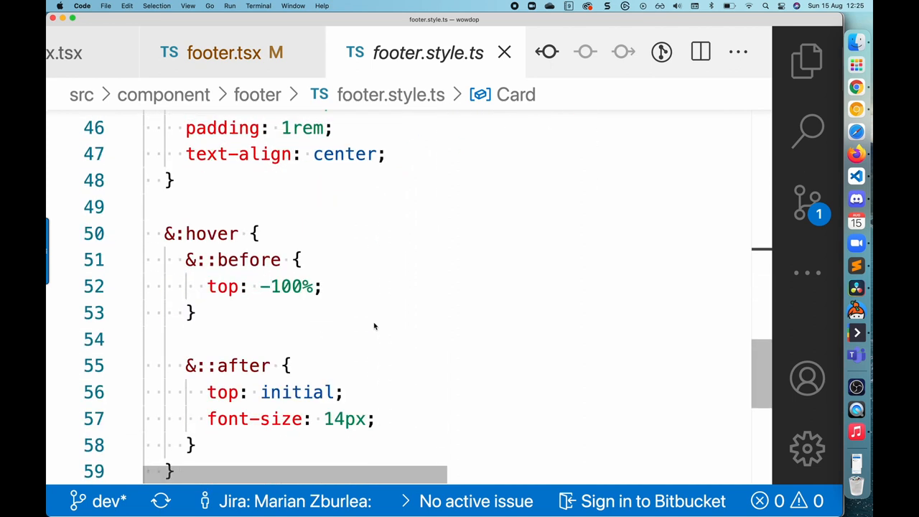
pyautogui.scroll(-3)
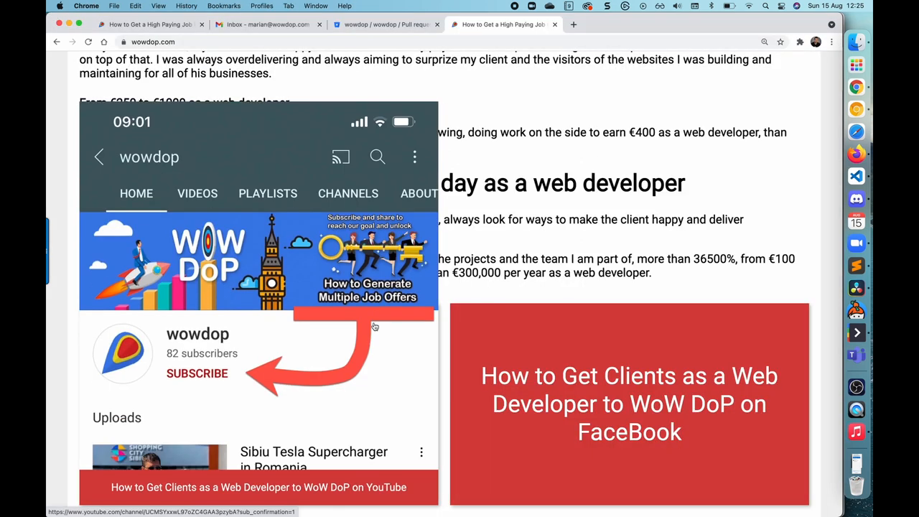
pyautogui.moveTo(262, 335)
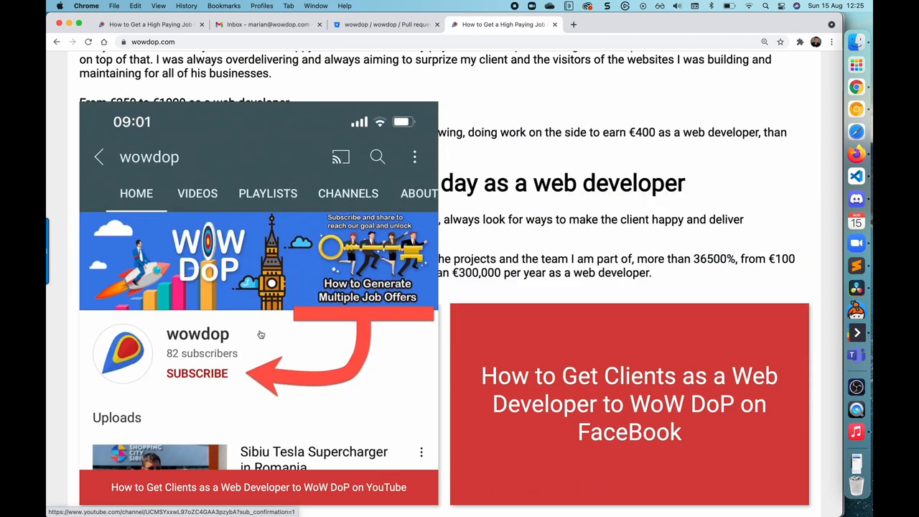
pyautogui.moveTo(261, 333)
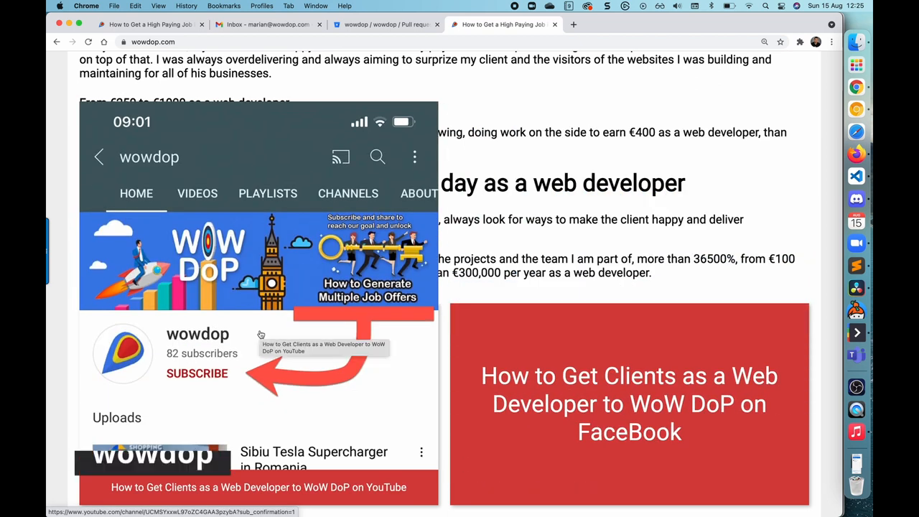